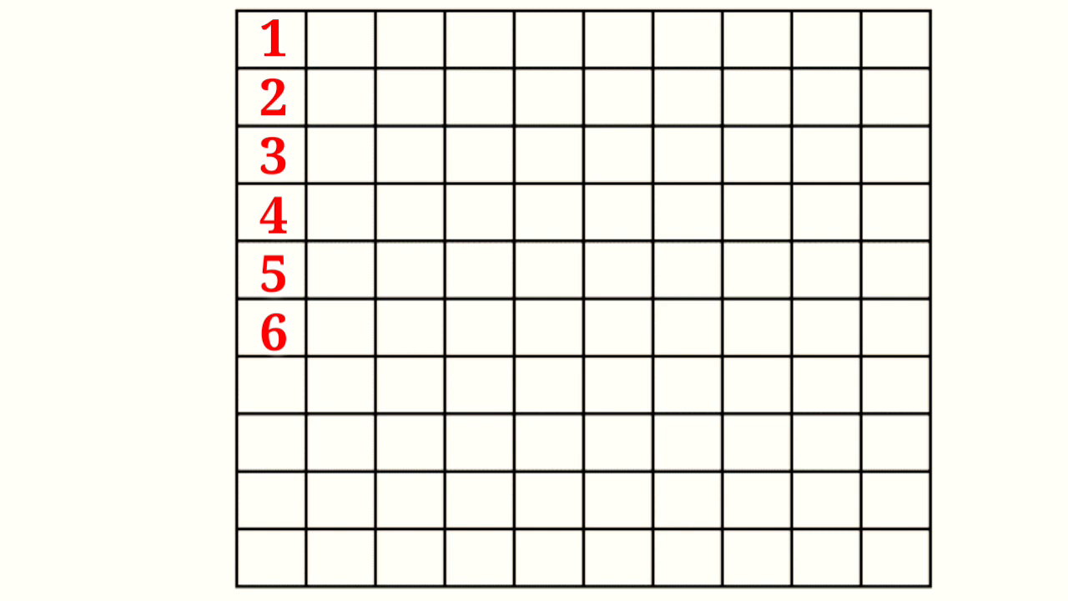
pyautogui.write('7')
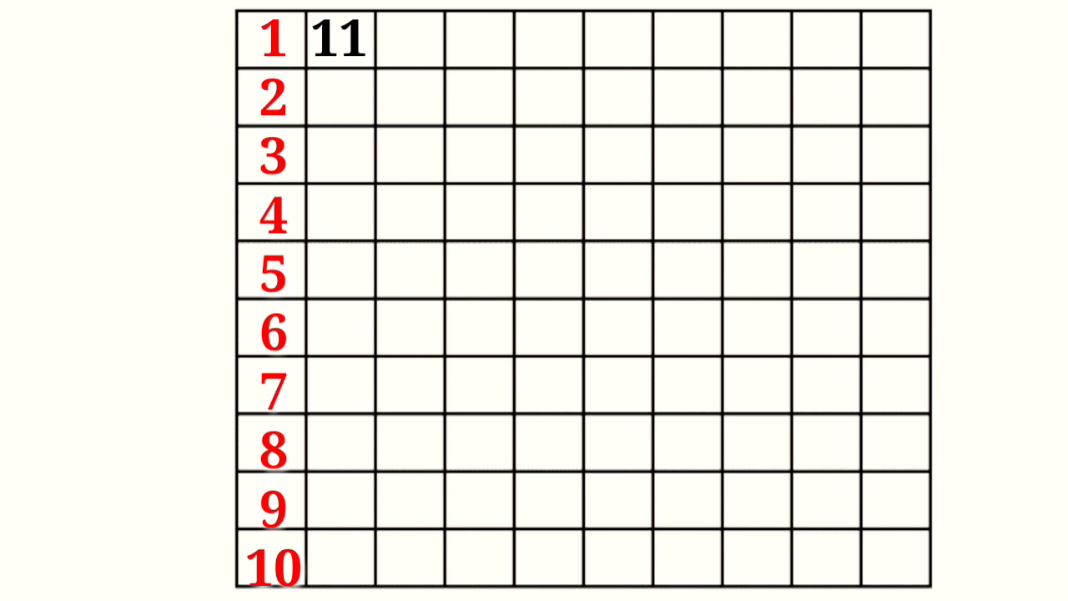
pyautogui.write('12')
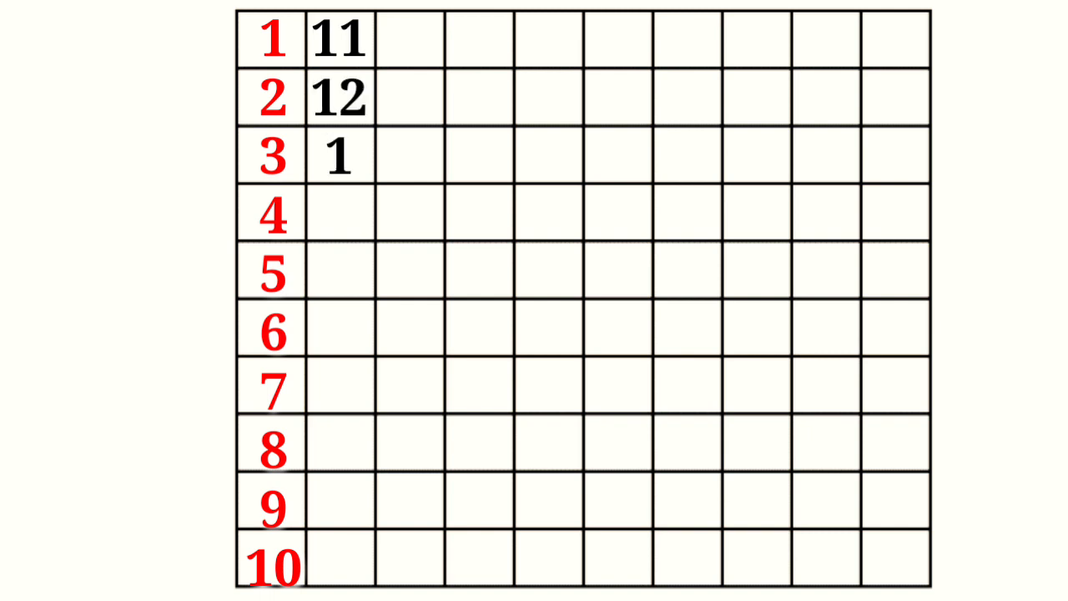
pyautogui.write('13')
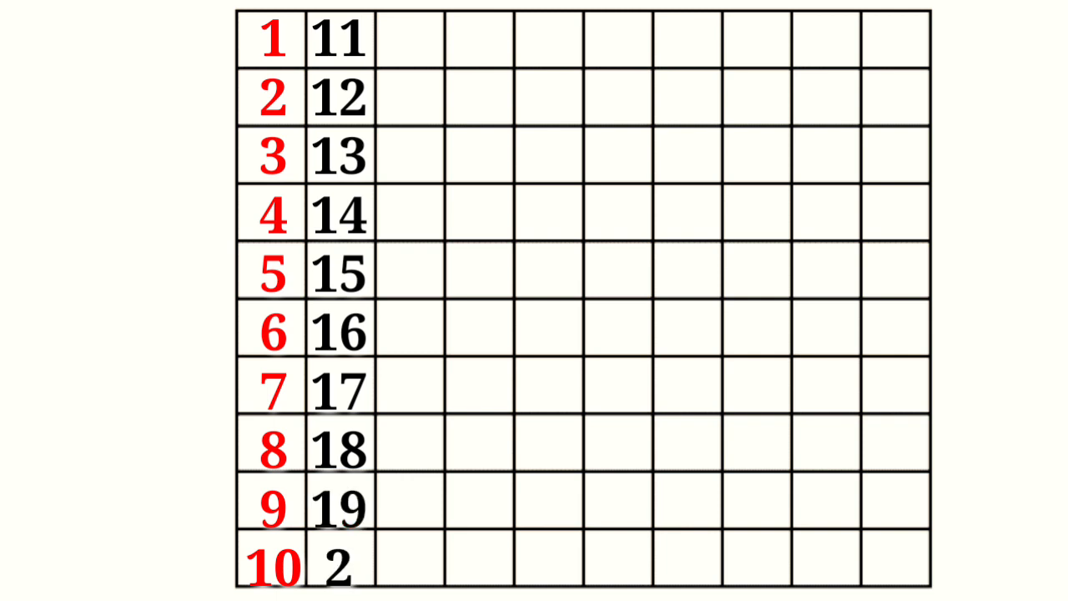
pyautogui.write('20')
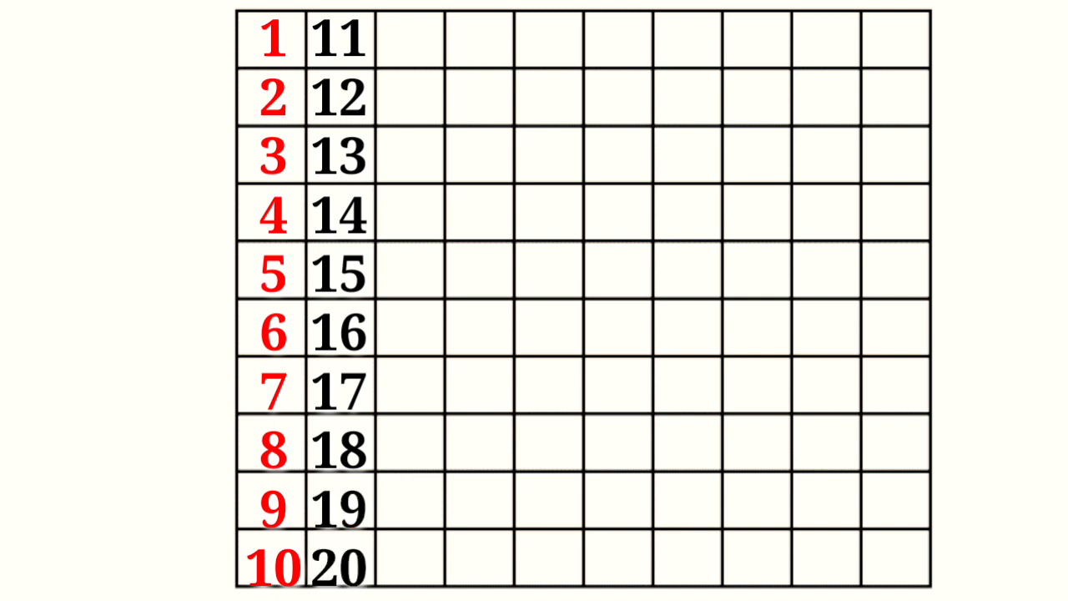
pyautogui.write('21')
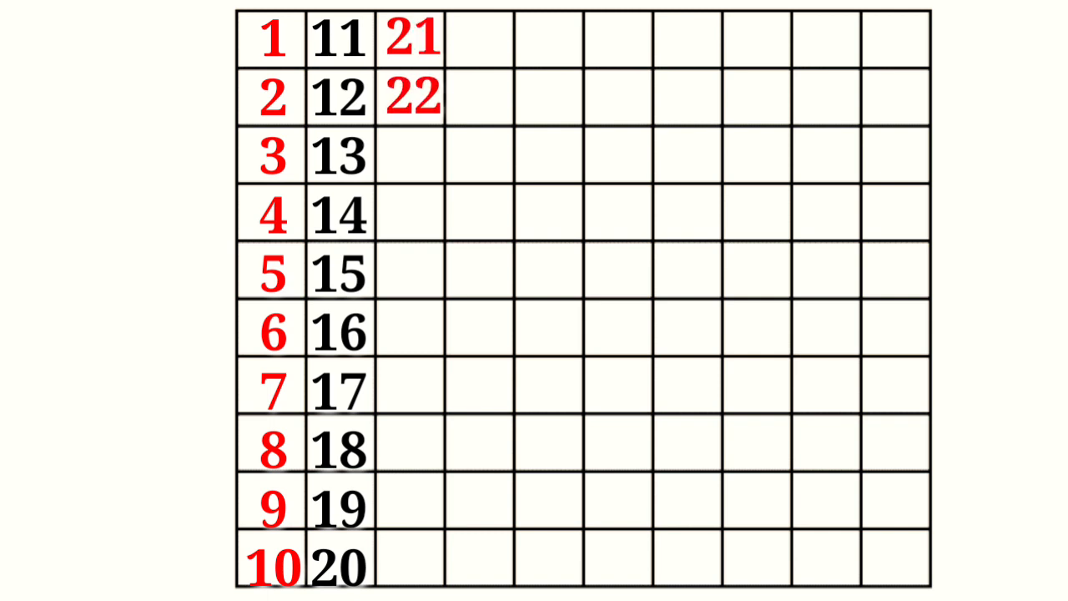
pyautogui.write('23')
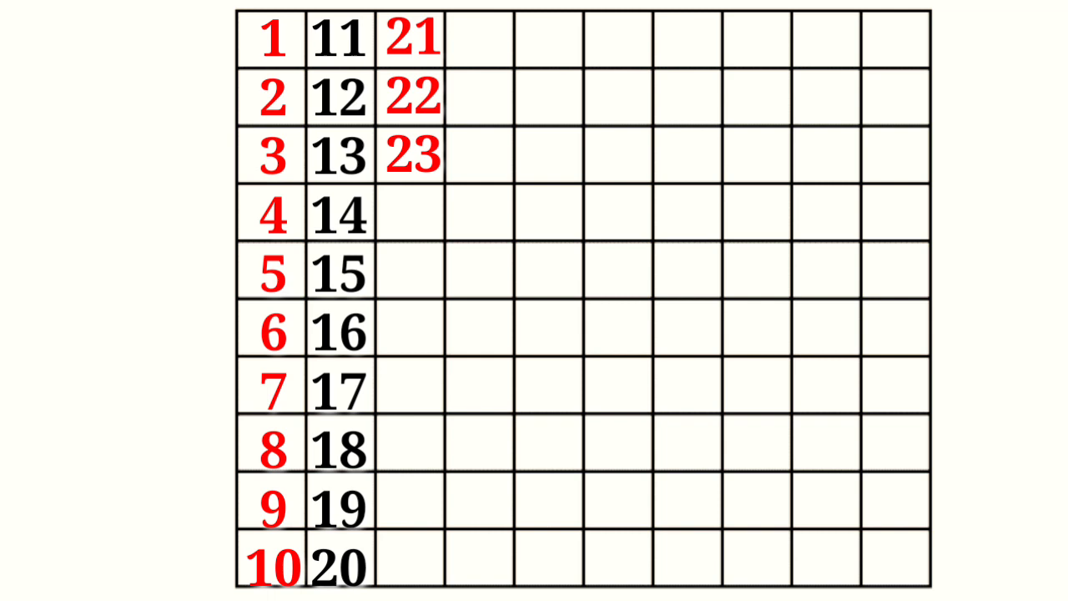
pyautogui.write('24')
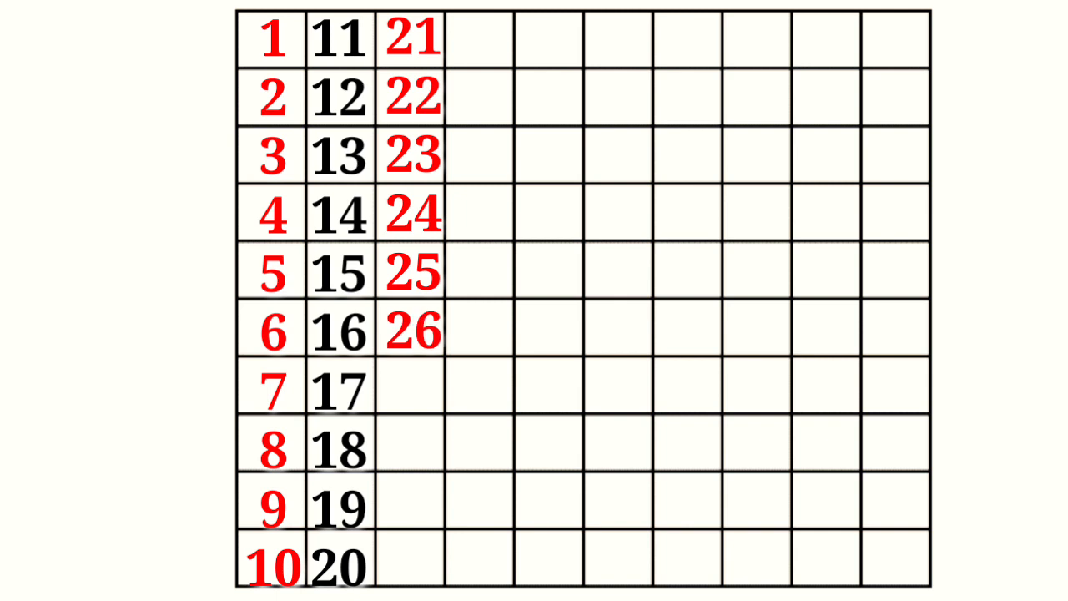
pyautogui.write('27')
pyautogui.write('29')
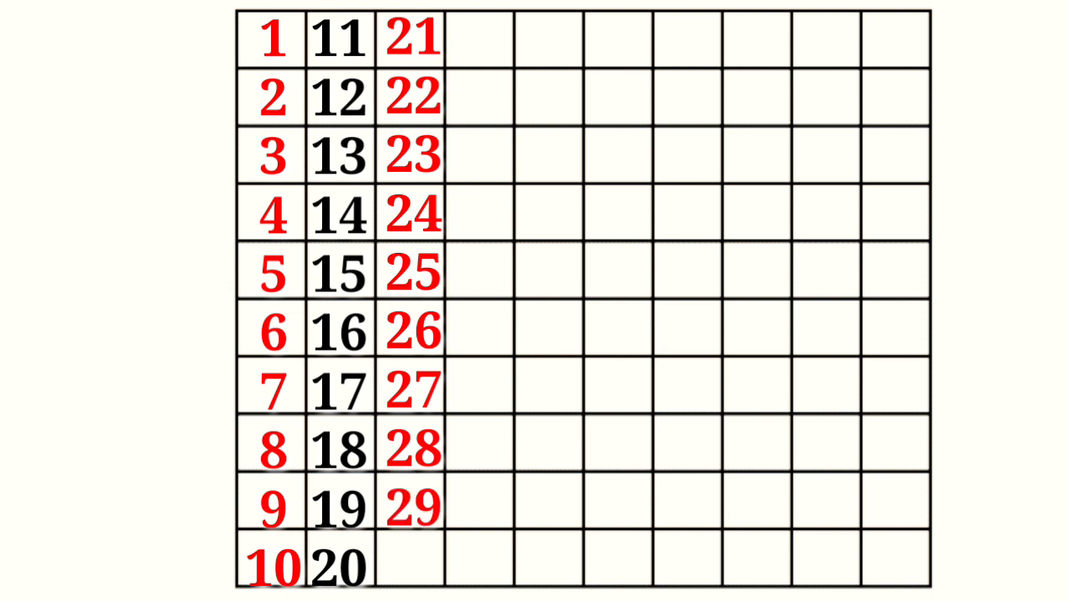
pyautogui.write('30')
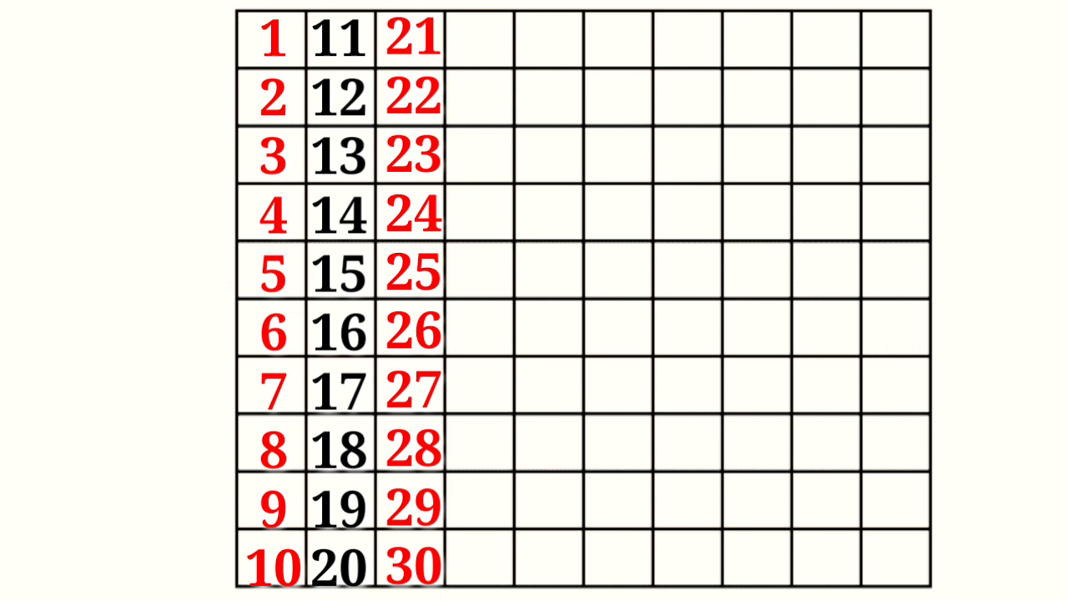
pyautogui.write('31')
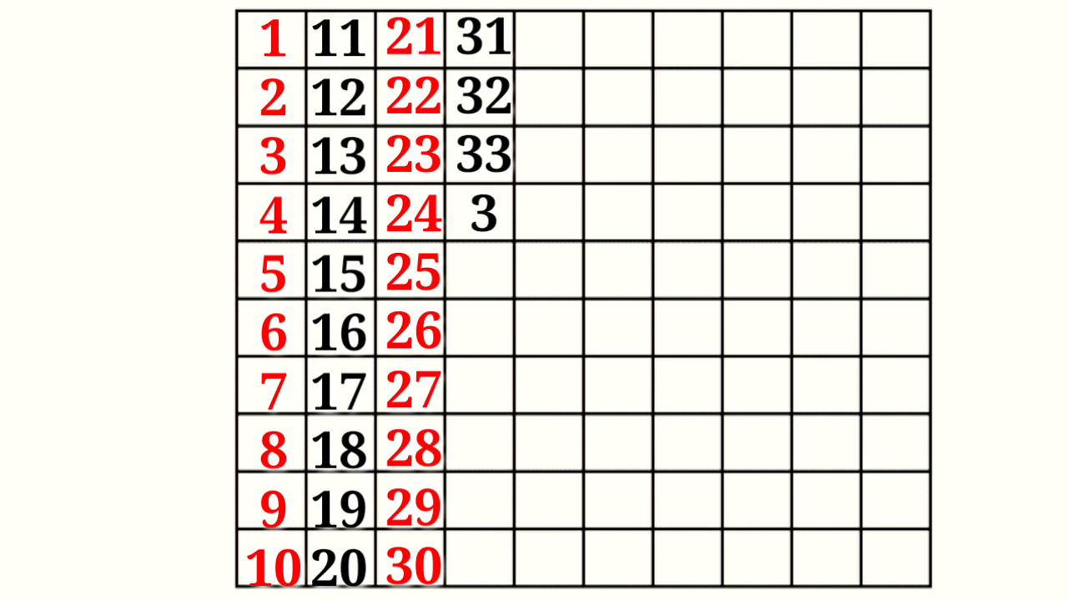
pyautogui.write('34')
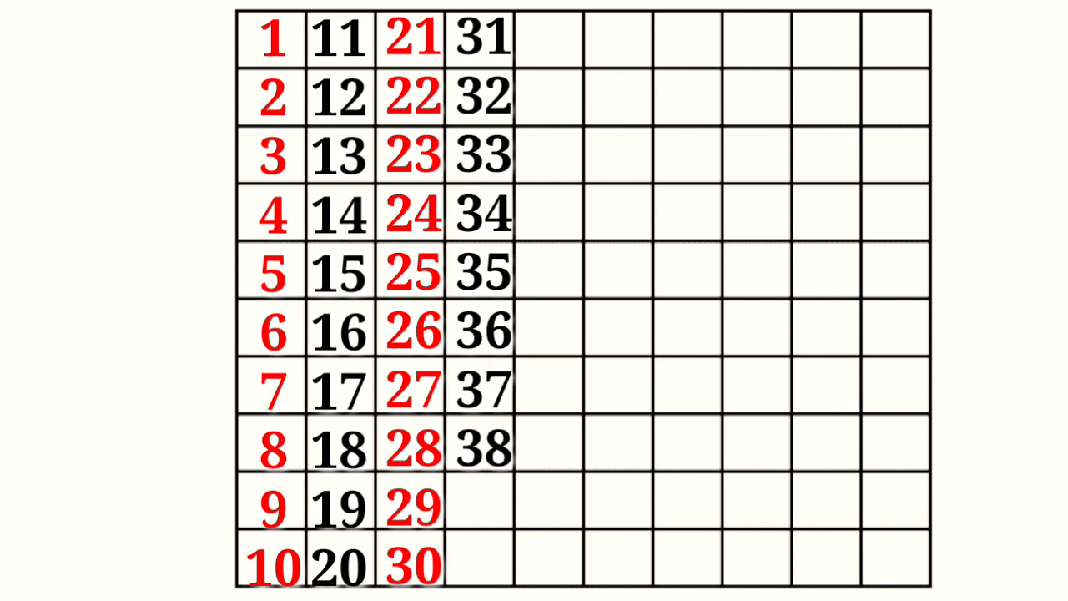
pyautogui.write('39')
pyautogui.write('40')
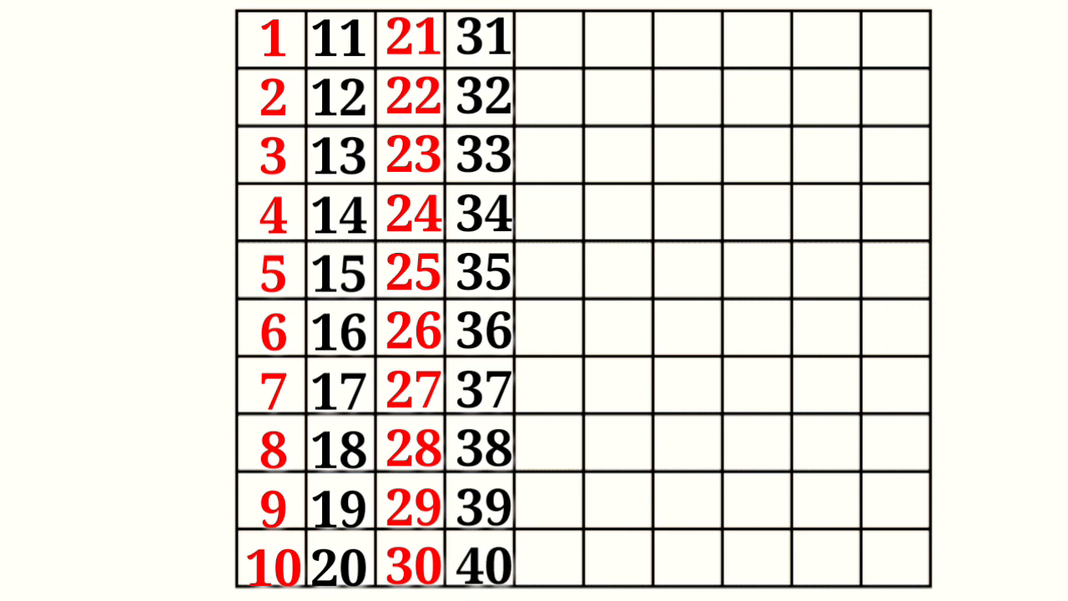
pyautogui.write('41')
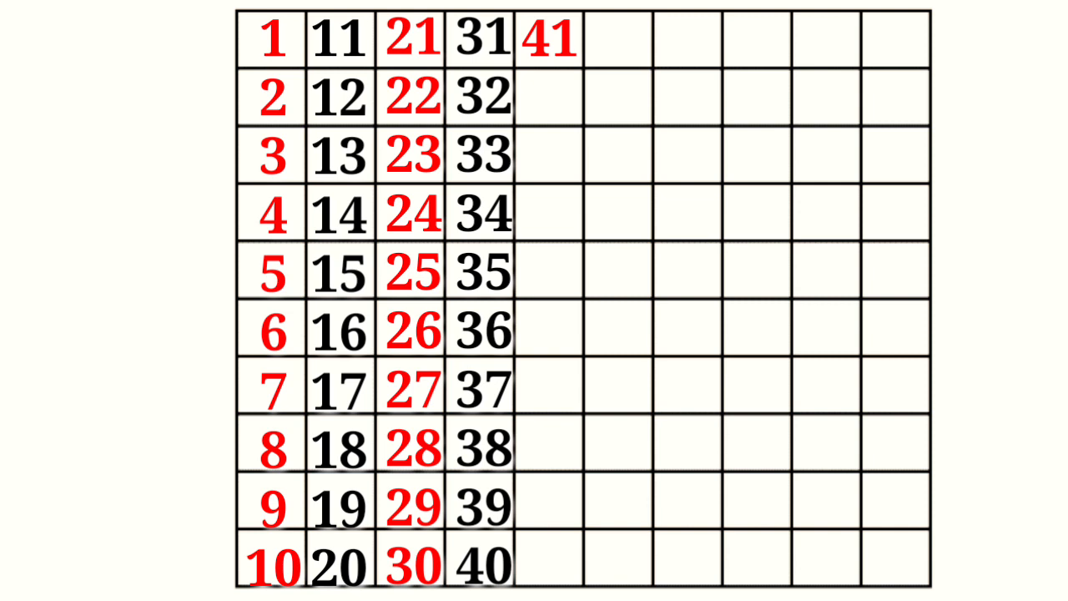
pyautogui.write('42')
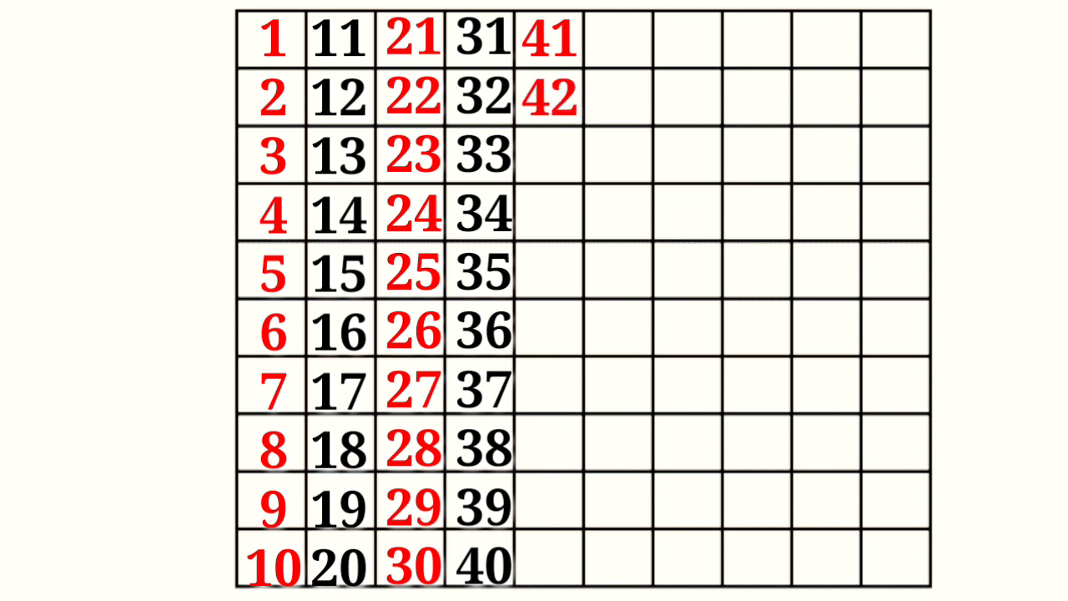
pyautogui.click(548, 156)
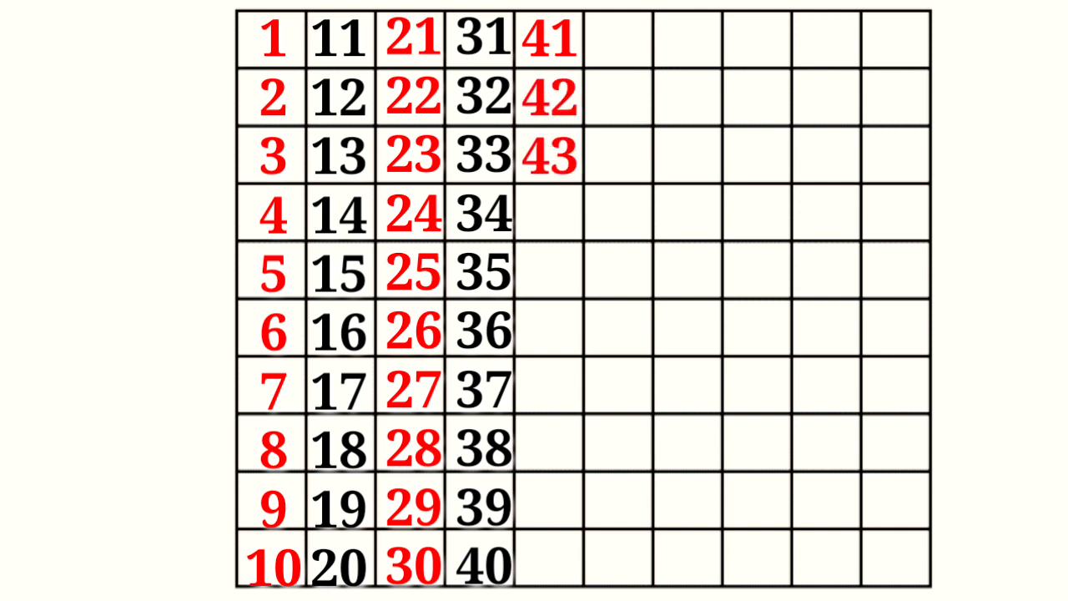
pyautogui.write('44')
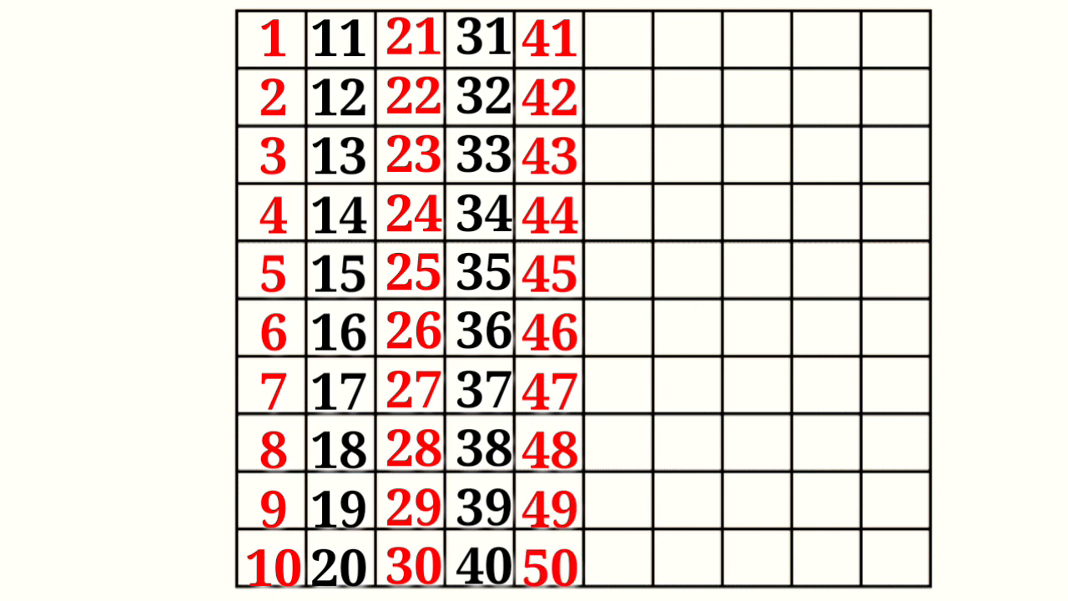
pyautogui.write('51')
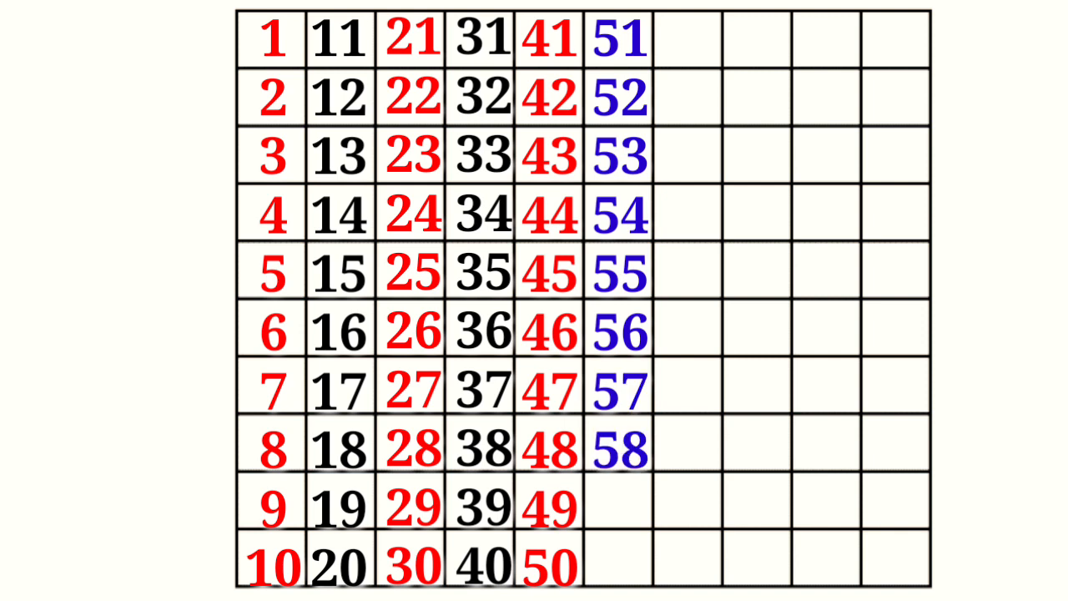
pyautogui.write('59')
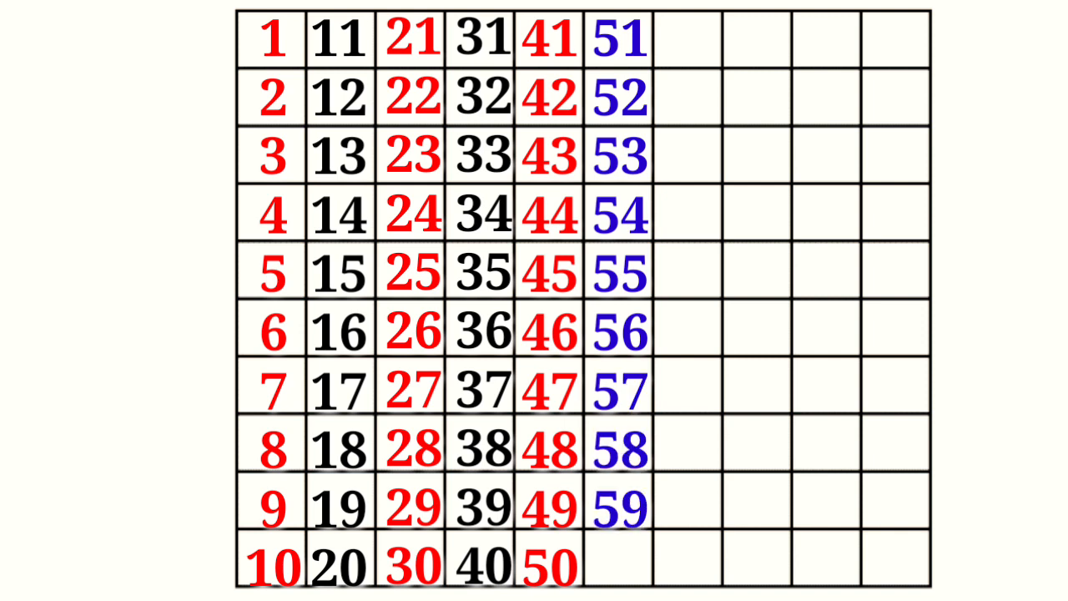
pyautogui.write('60')
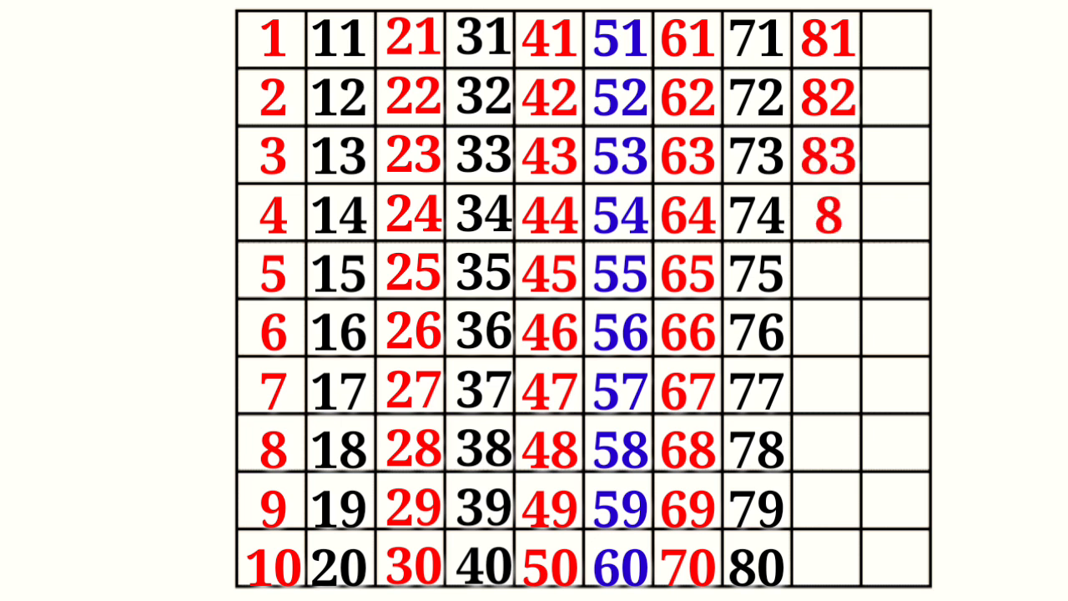
pyautogui.write('84')
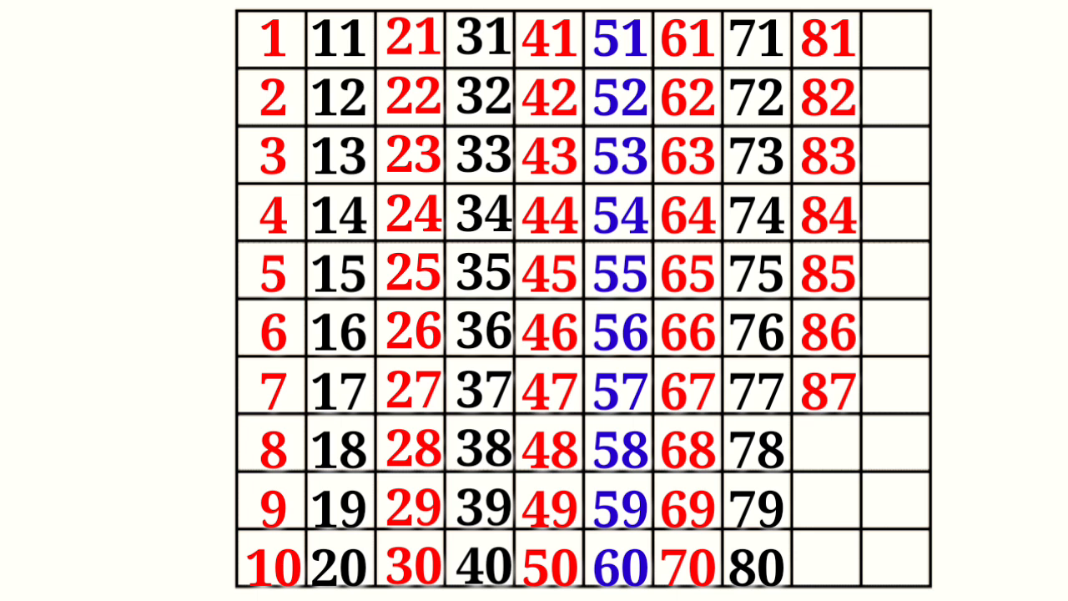
pyautogui.click(826, 450)
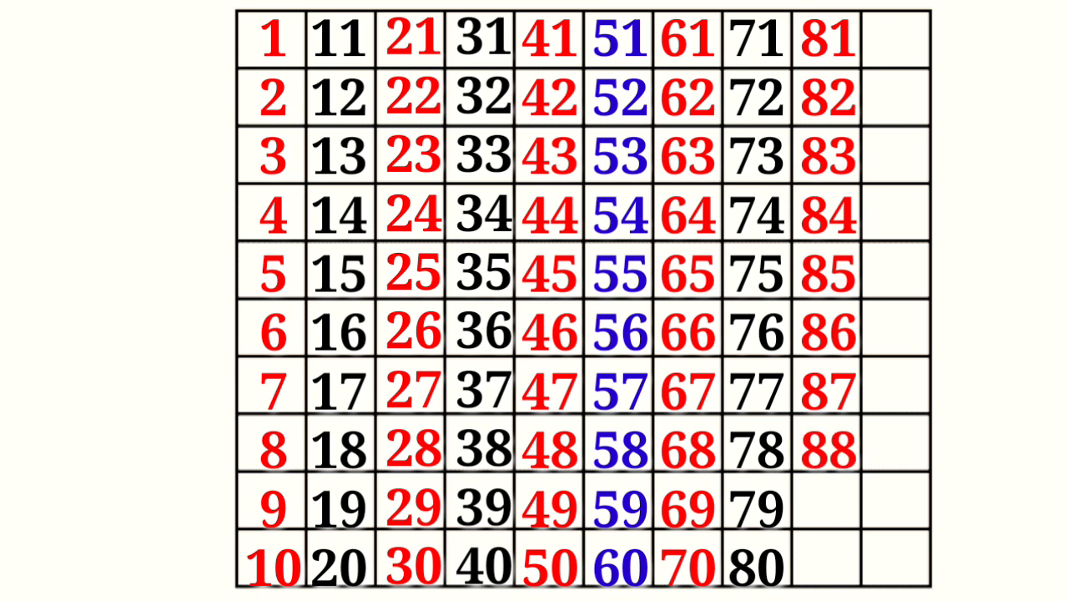
pyautogui.write('89')
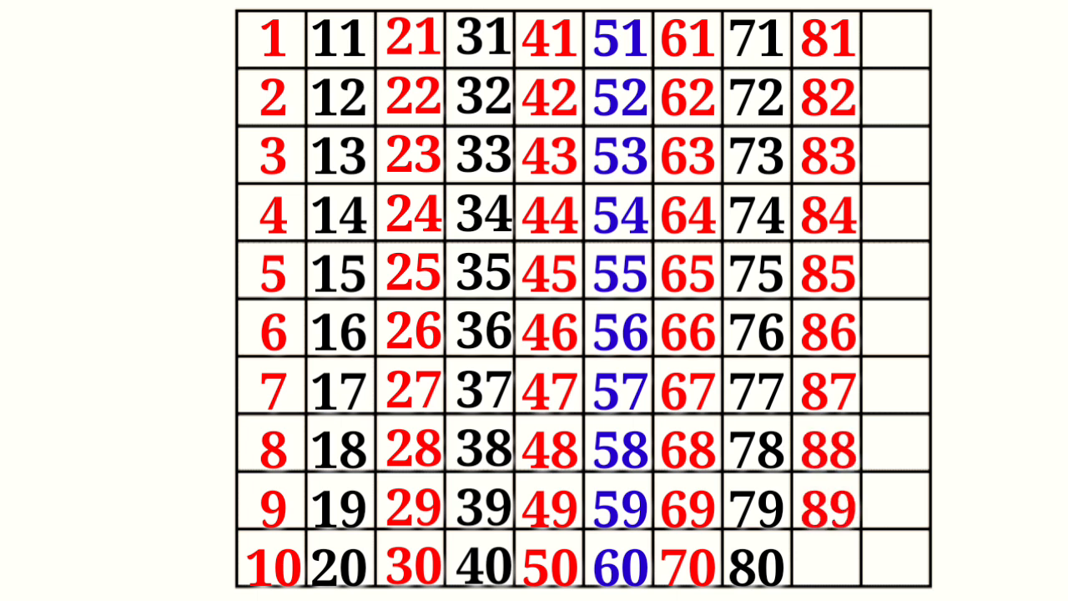